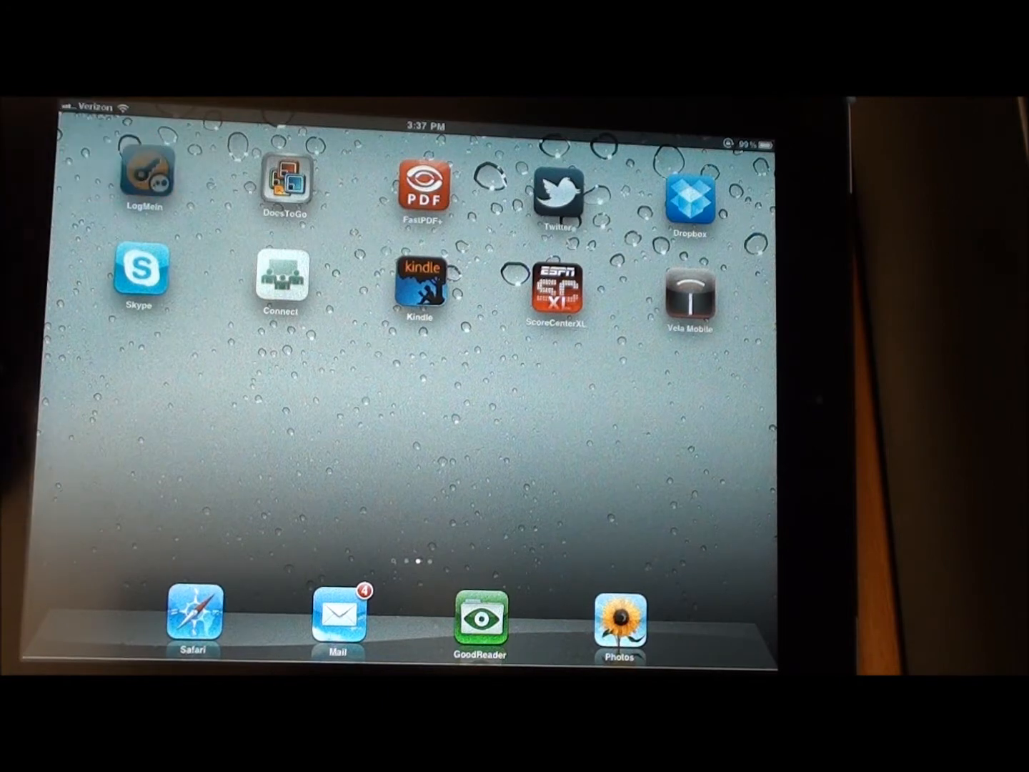
Launch the LogMeIn remote access app from the iPad home screen
click(143, 186)
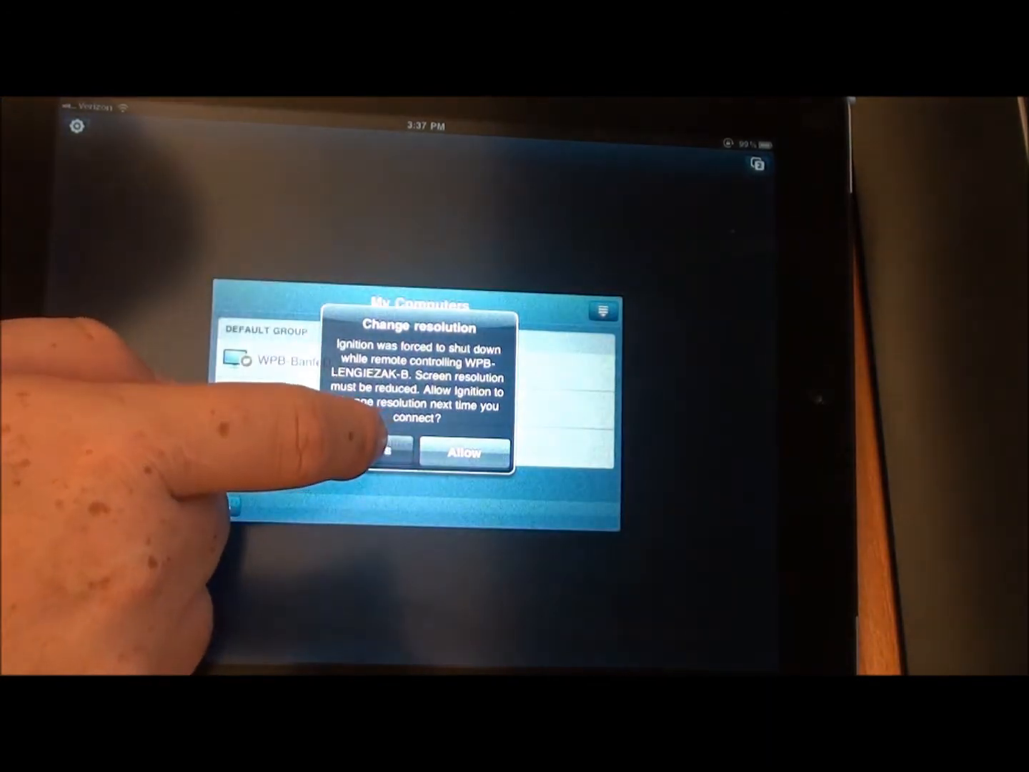
Answer the resolution prompt and connect to an office computer under My Computers
click(464, 453)
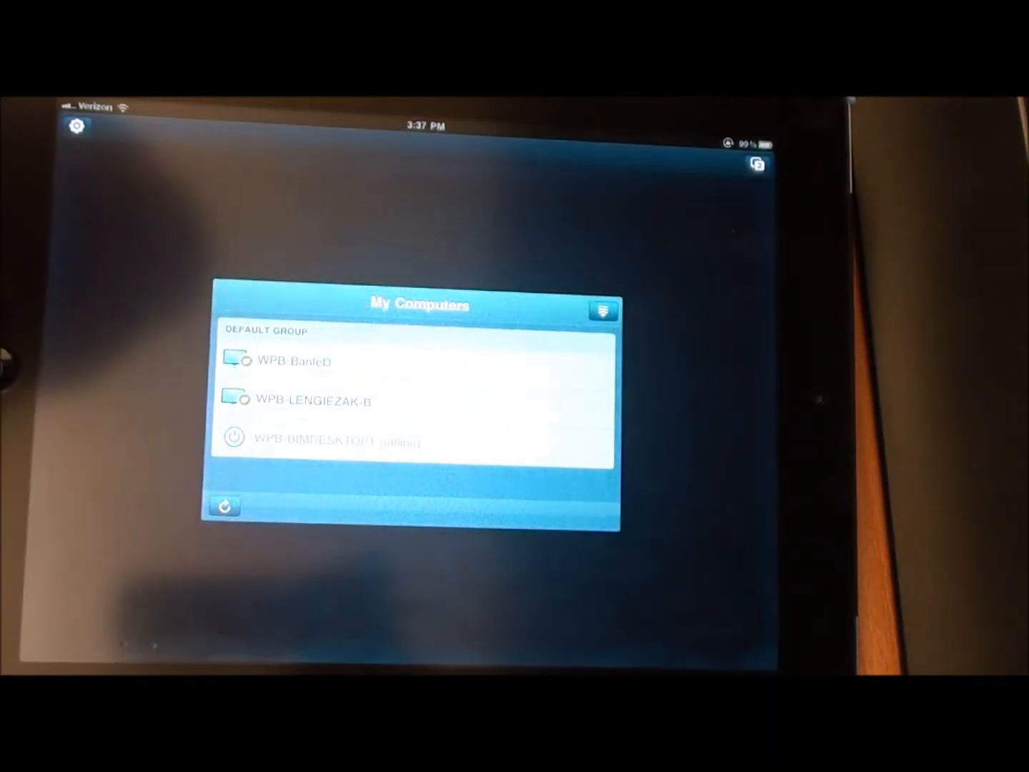
click(311, 400)
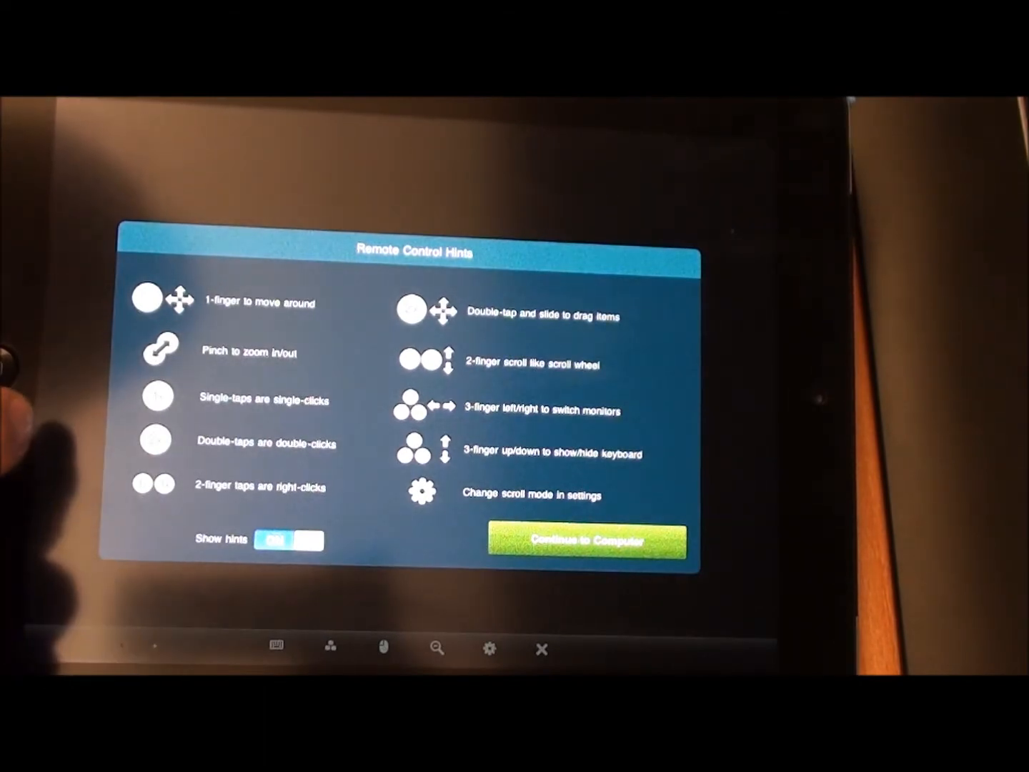
Continue past the gesture hints to reach the remote computer's desktop
click(586, 540)
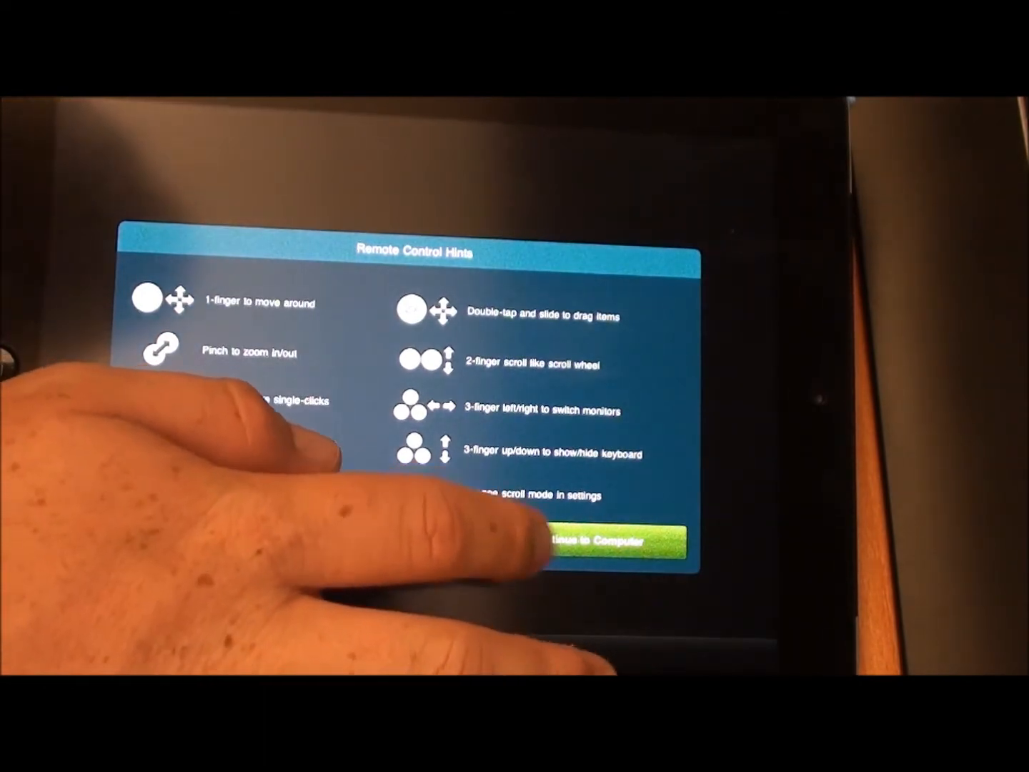
click(611, 541)
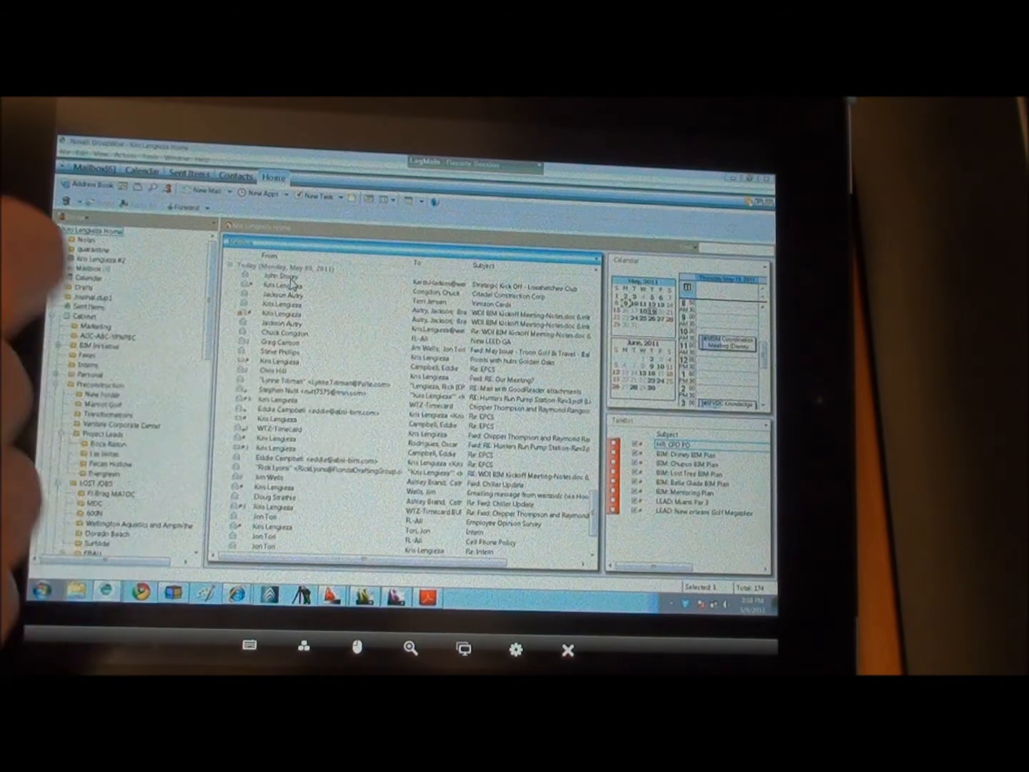
click(300, 276)
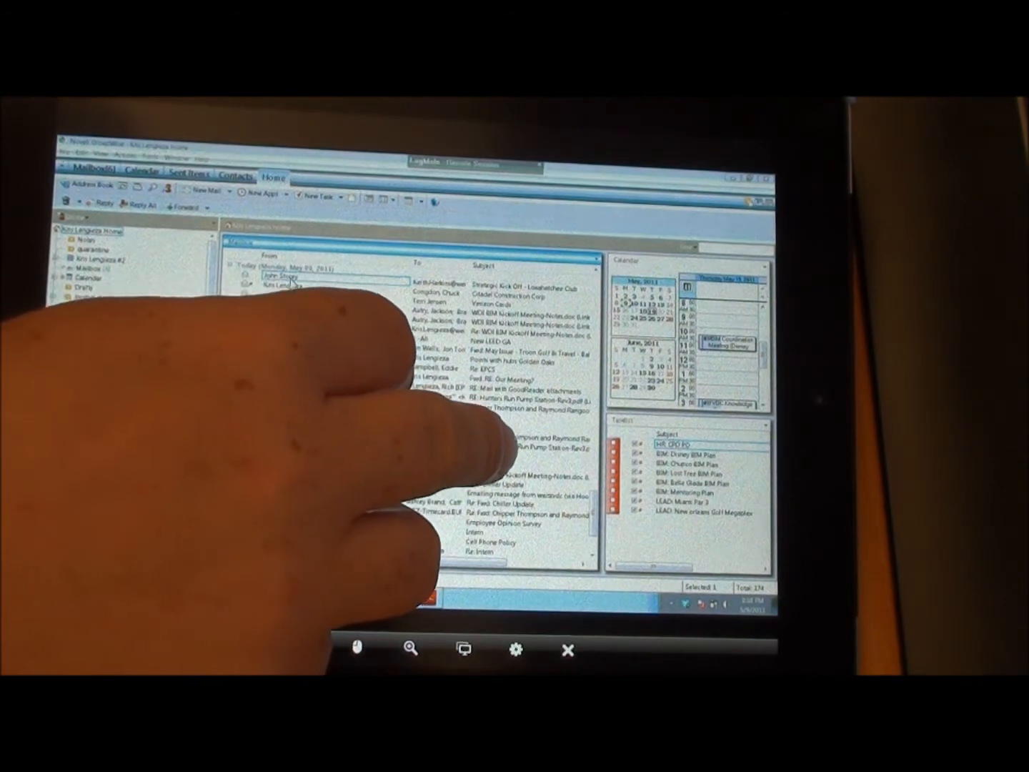
double_click(285, 284)
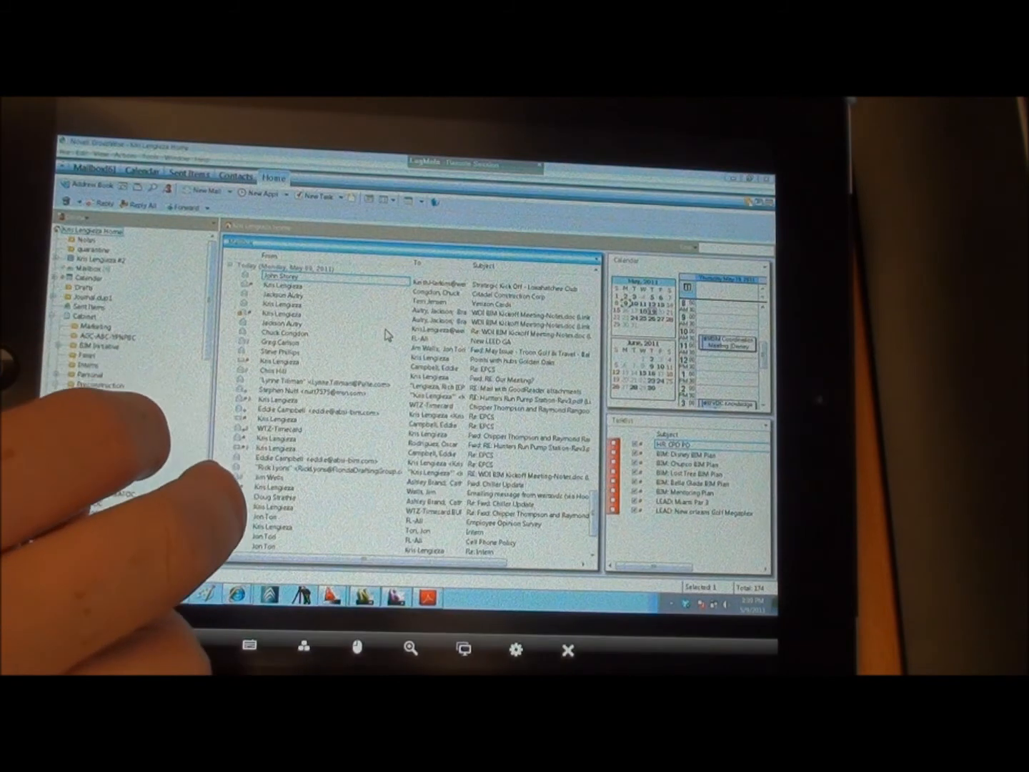
Select a message near the top and scroll the list down to later unread messages
click(332, 333)
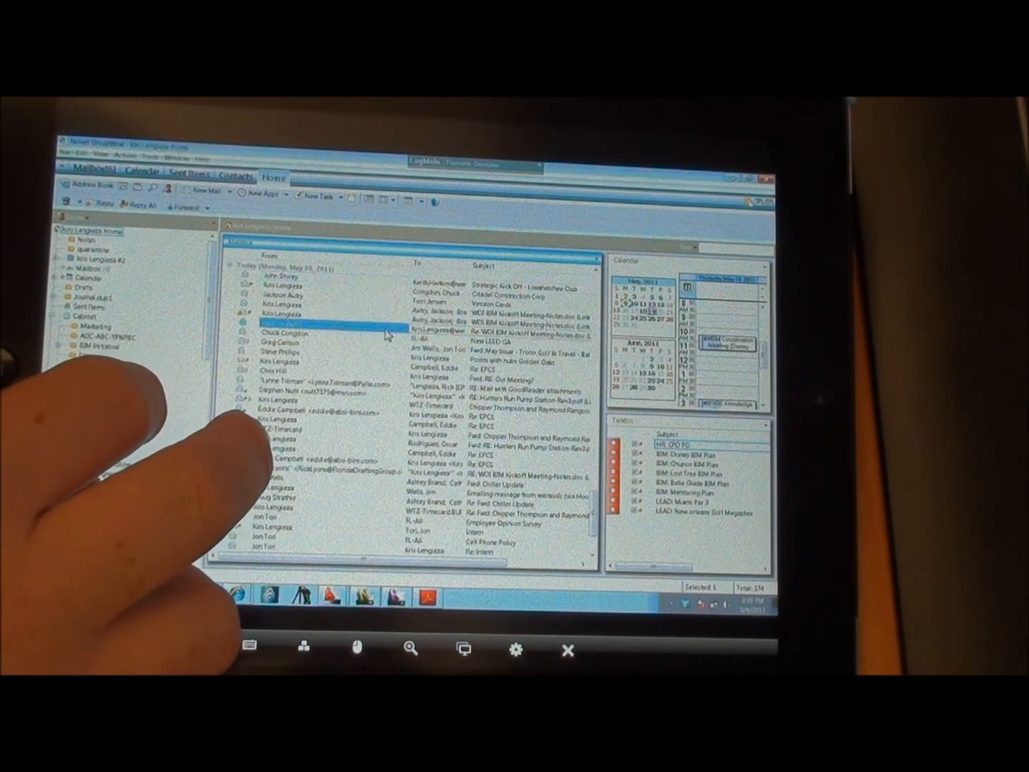
scroll(down, 3)
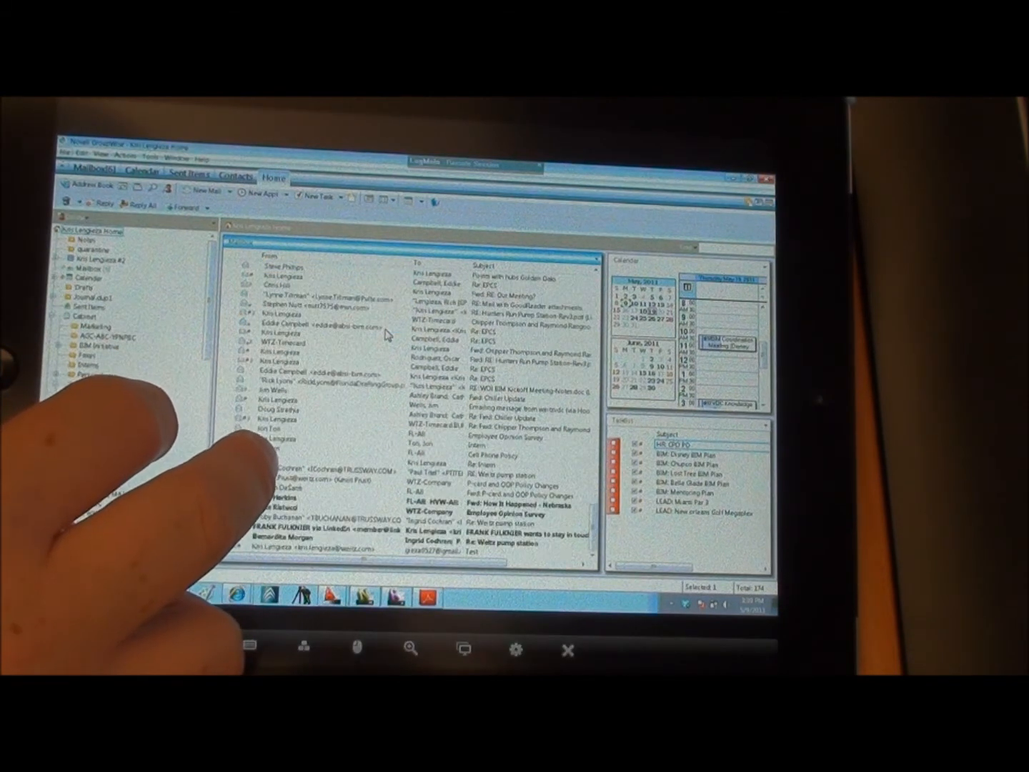